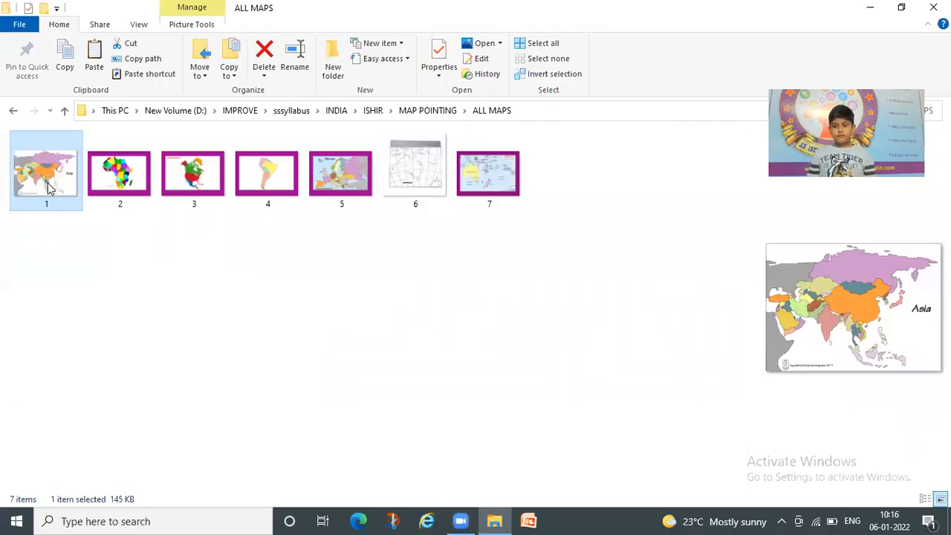
mouse_move(363, 346)
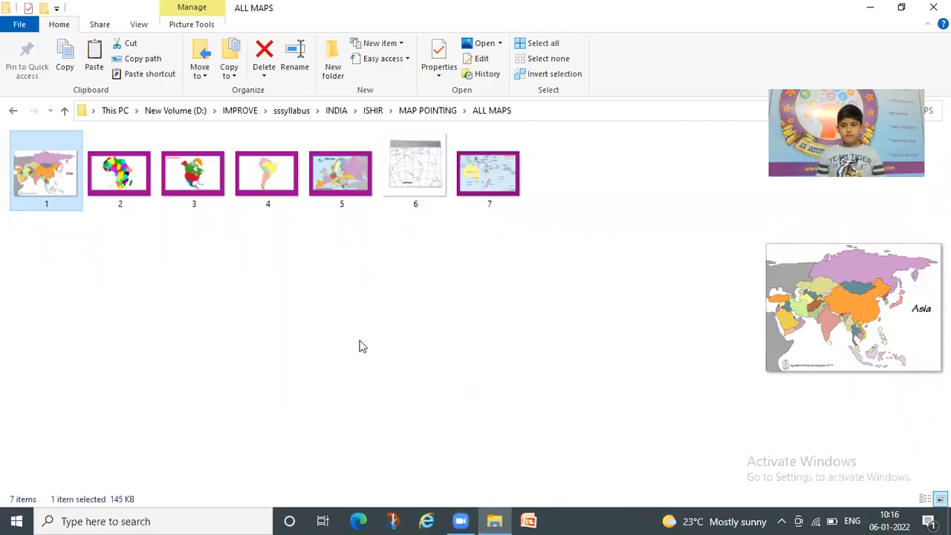
Step: Open the Asia map 1.jpg from the ALL MAPS folder in Photos
double_click(46, 171)
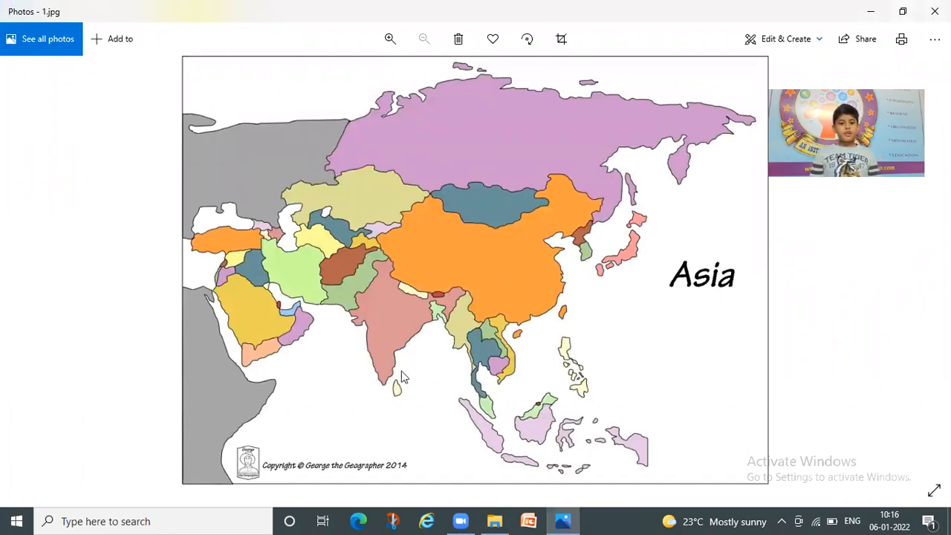
mouse_move(483, 206)
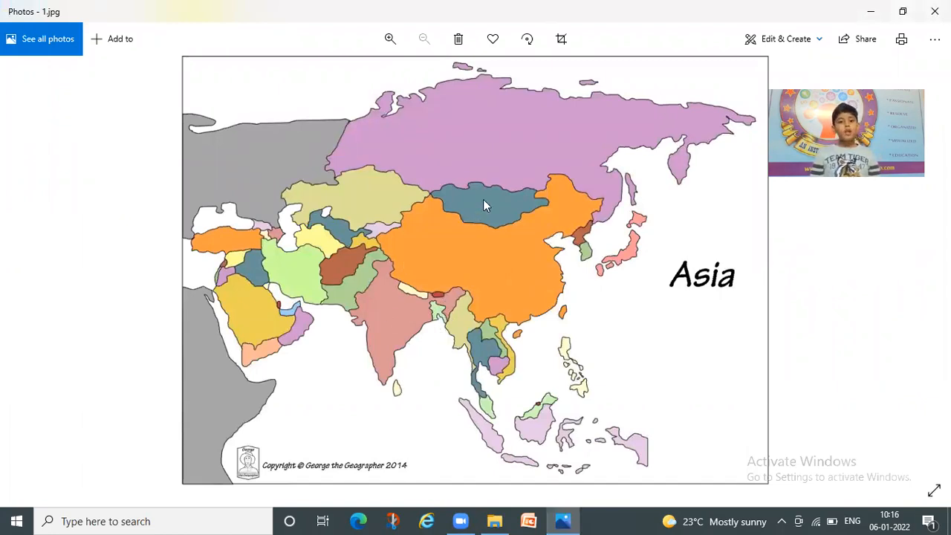
mouse_move(630, 260)
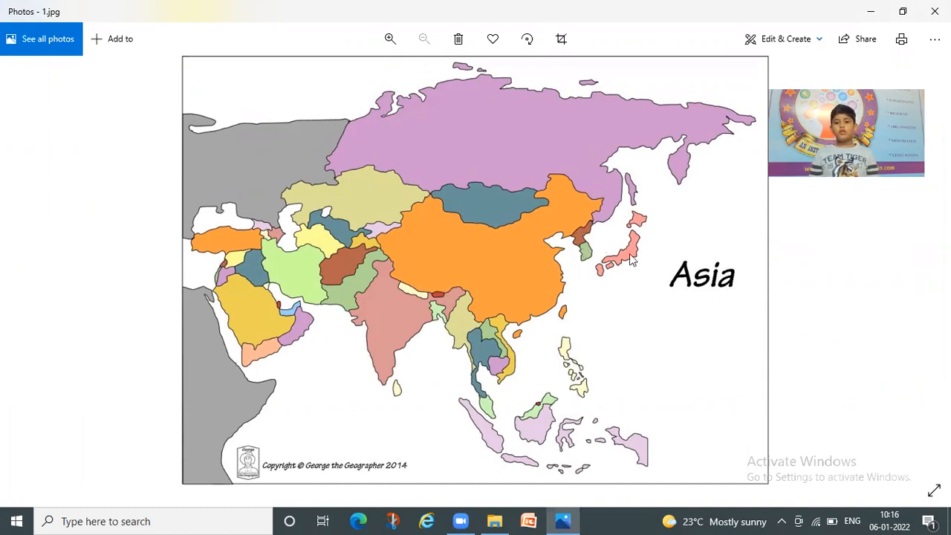
mouse_move(573, 379)
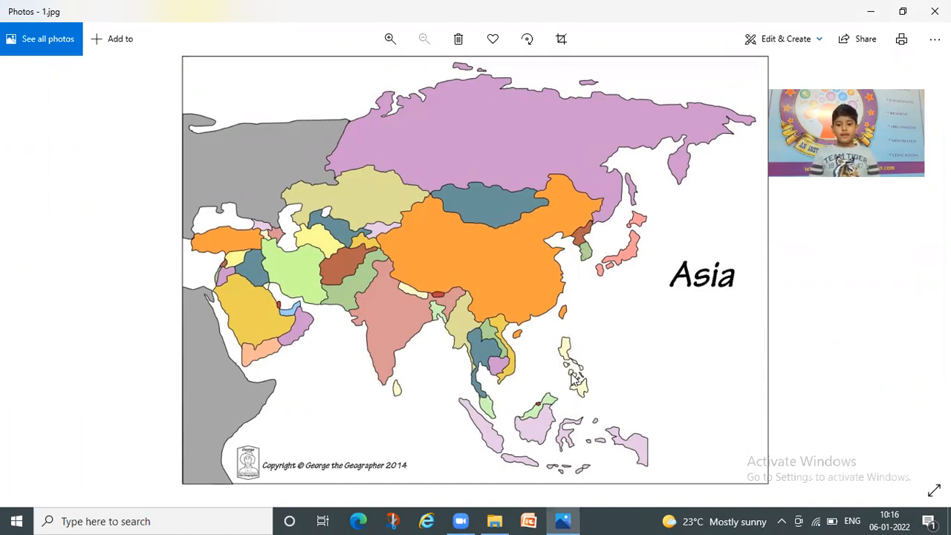
mouse_move(499, 408)
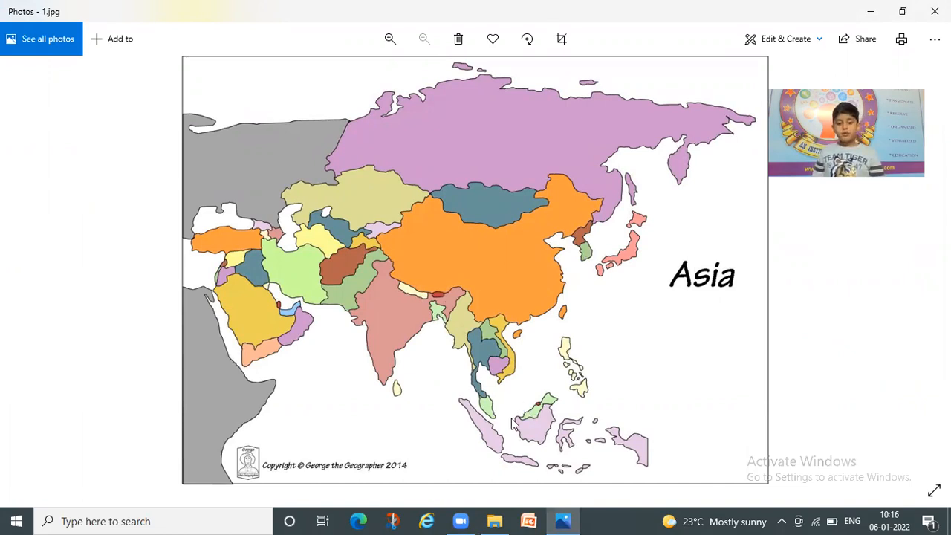
mouse_move(512, 442)
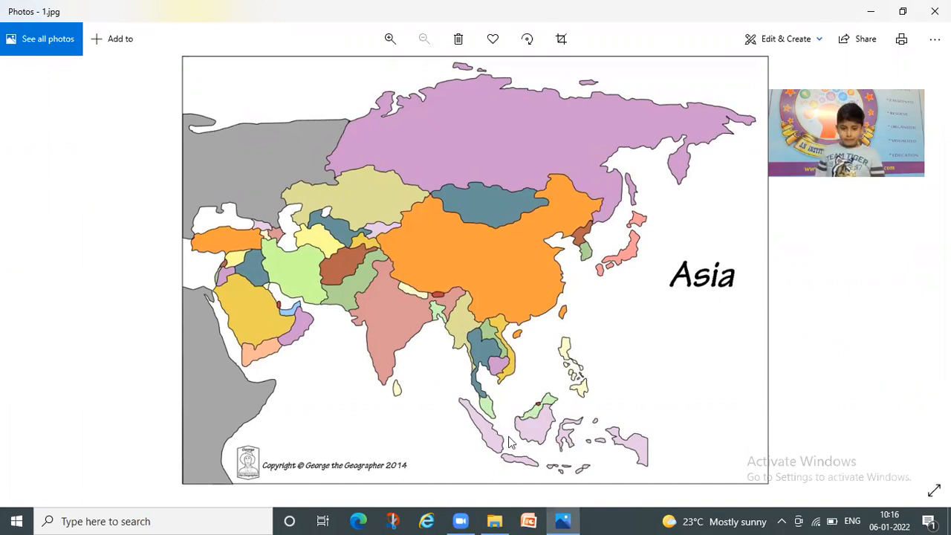
mouse_move(518, 335)
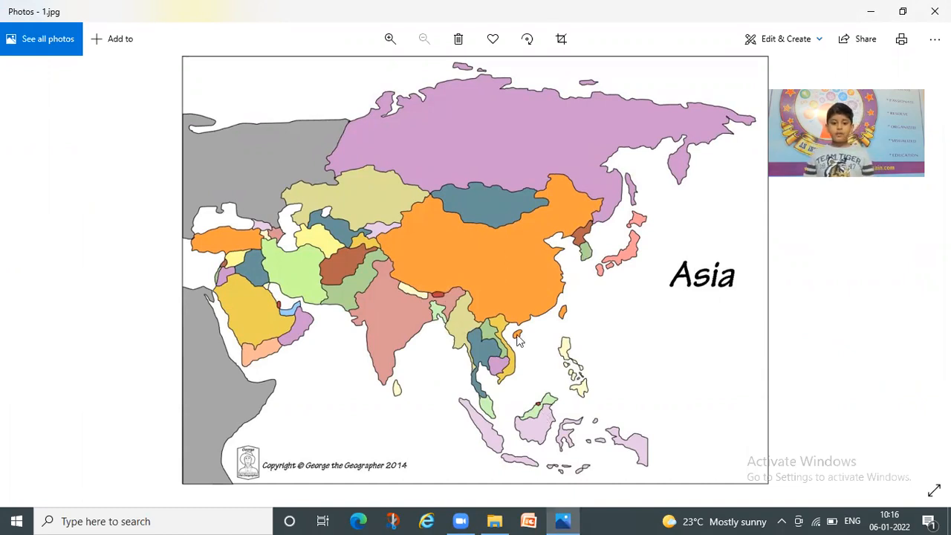
mouse_move(487, 342)
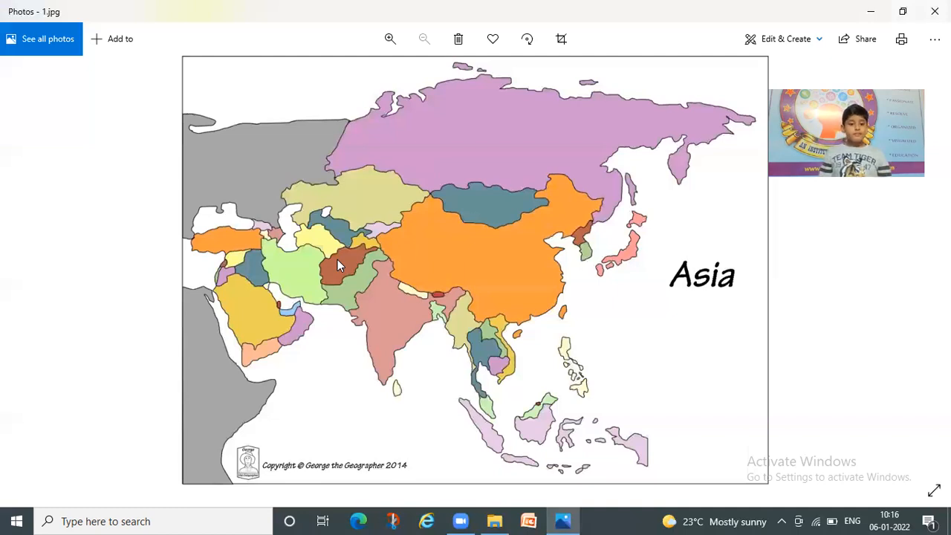
mouse_move(247, 237)
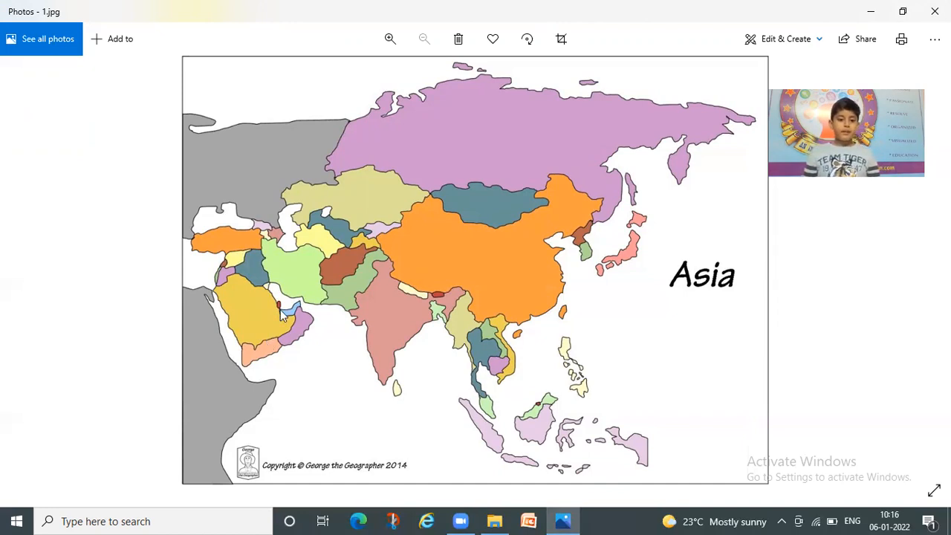
mouse_move(290, 260)
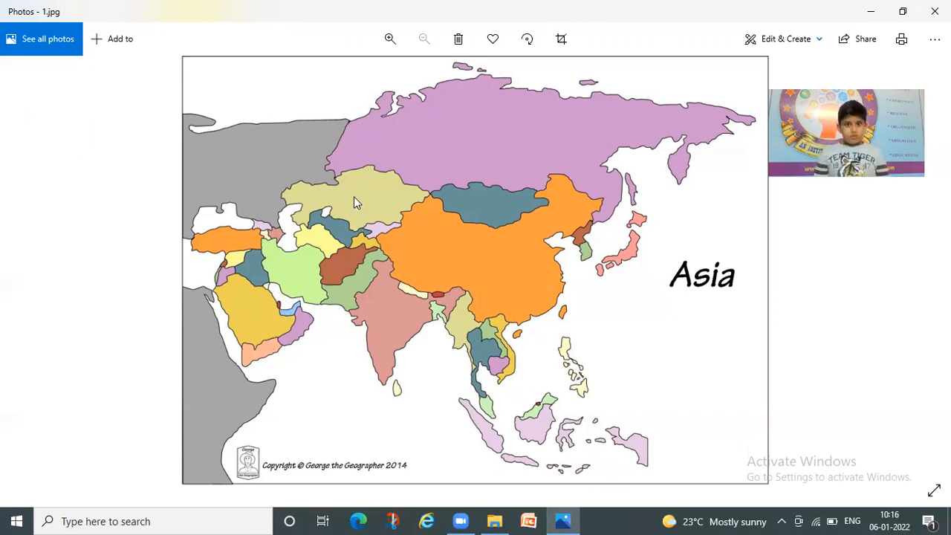
mouse_move(316, 241)
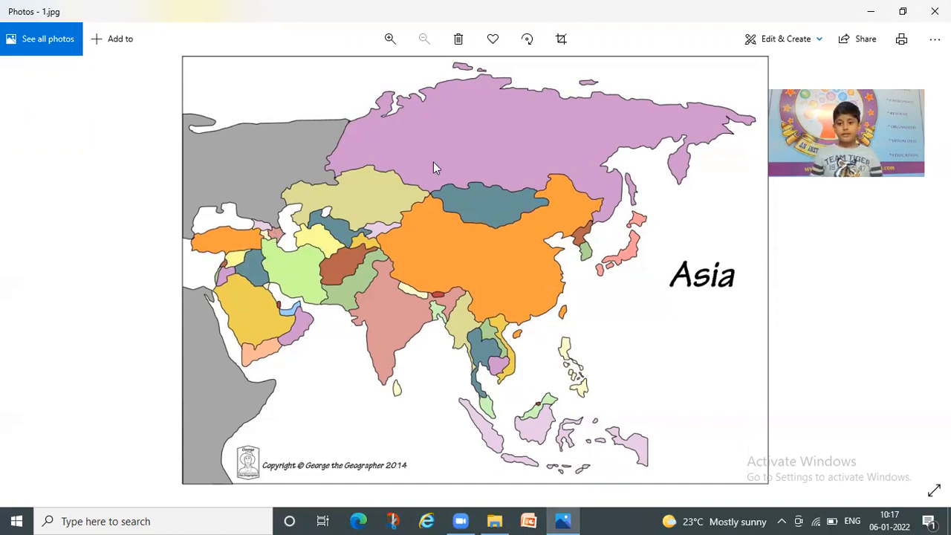
Step: Advance to the next image, 2.jpg, the Africa political map
key("right")
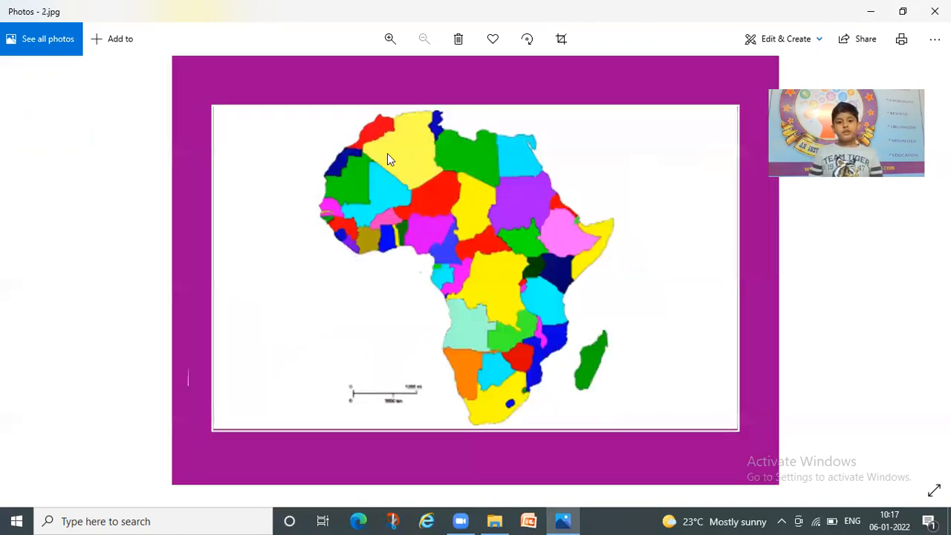
mouse_move(381, 195)
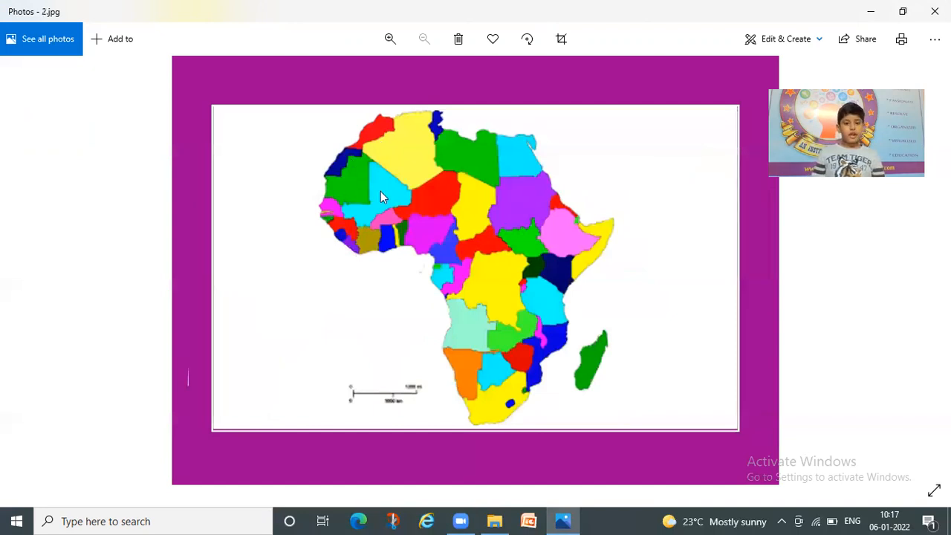
mouse_move(516, 209)
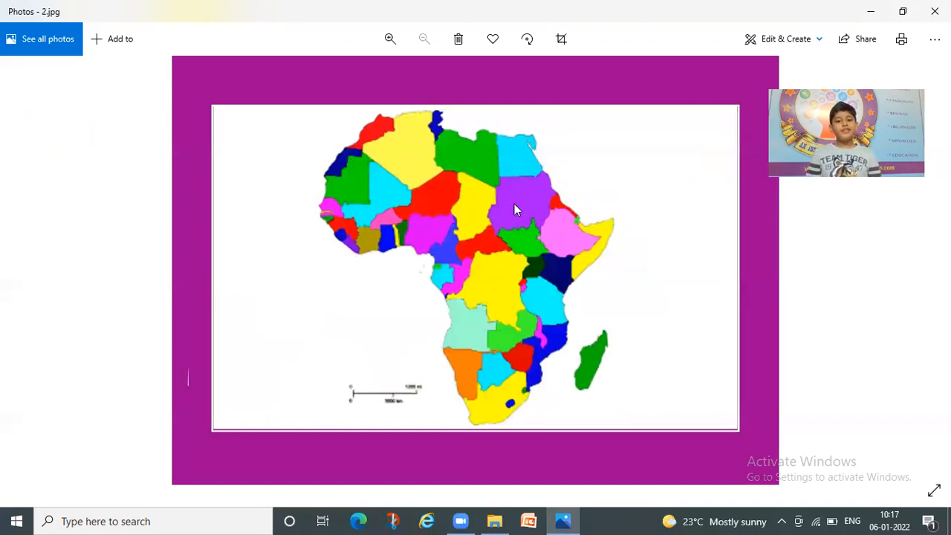
mouse_move(563, 237)
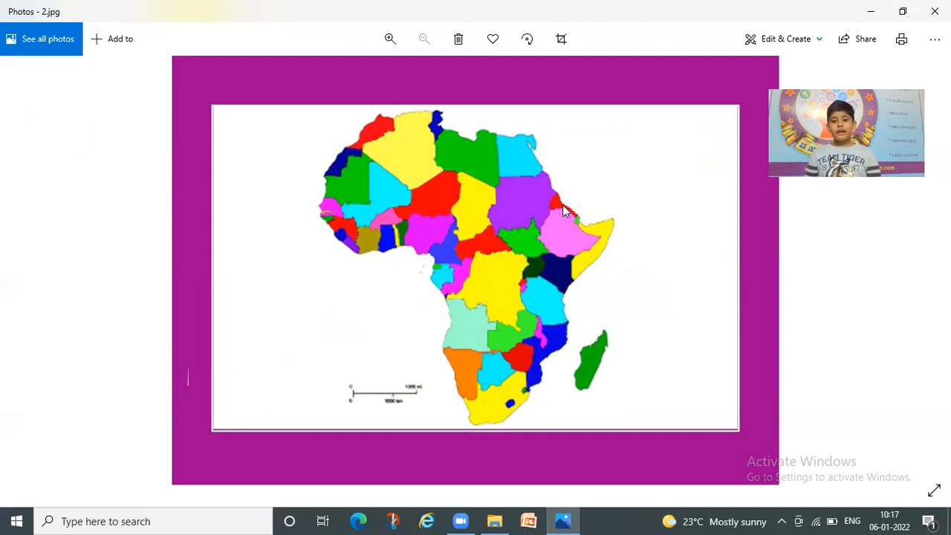
mouse_move(565, 275)
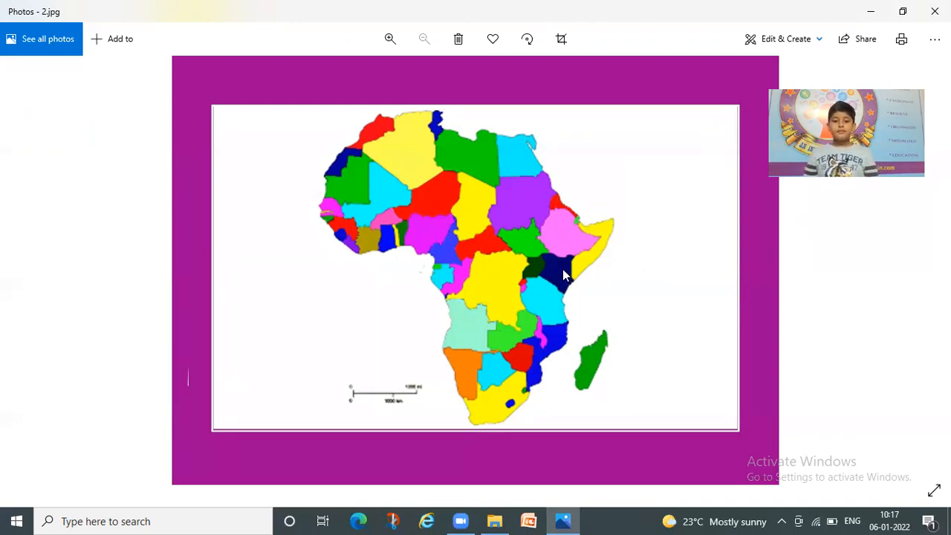
mouse_move(539, 271)
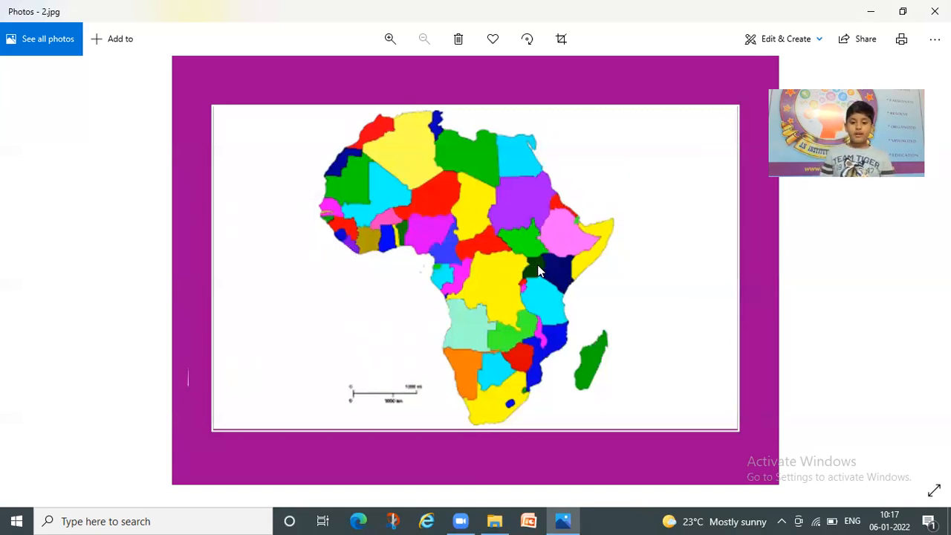
mouse_move(464, 281)
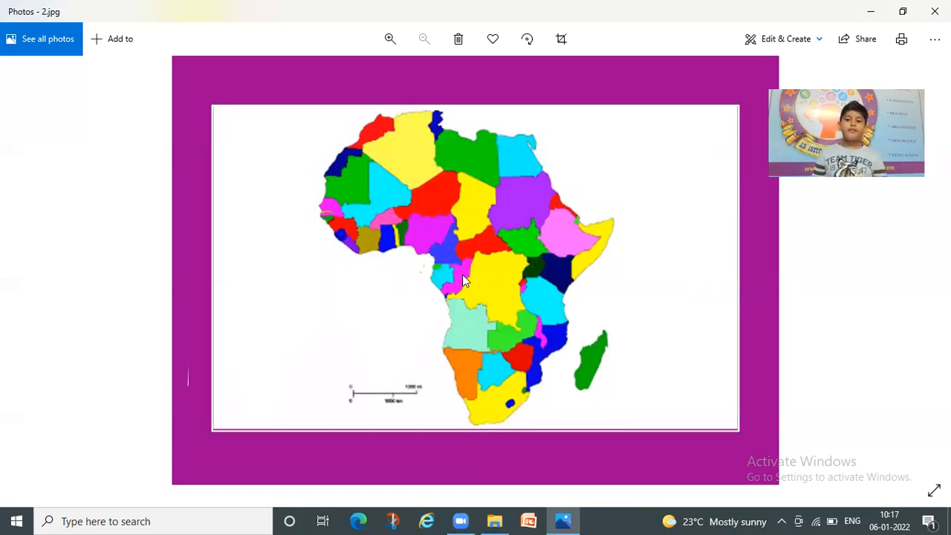
mouse_move(470, 250)
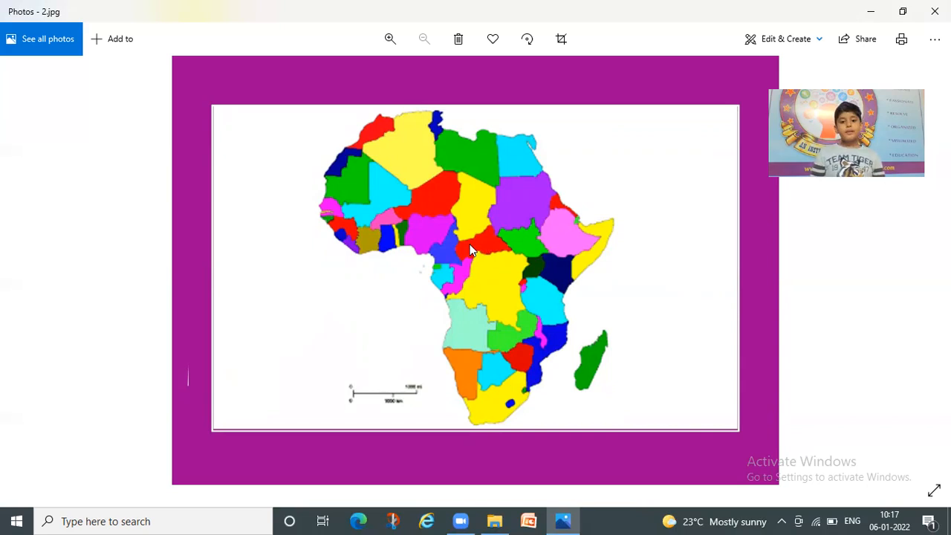
mouse_move(332, 206)
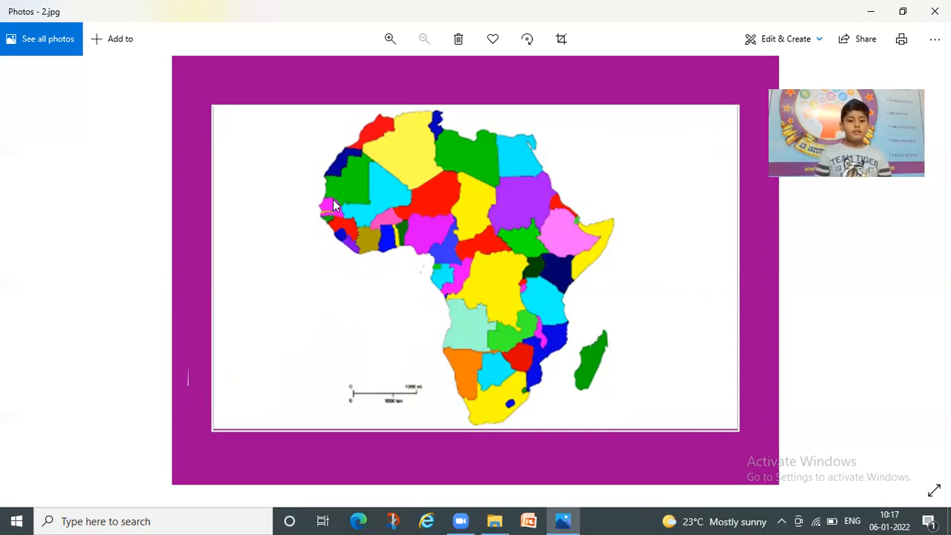
mouse_move(345, 228)
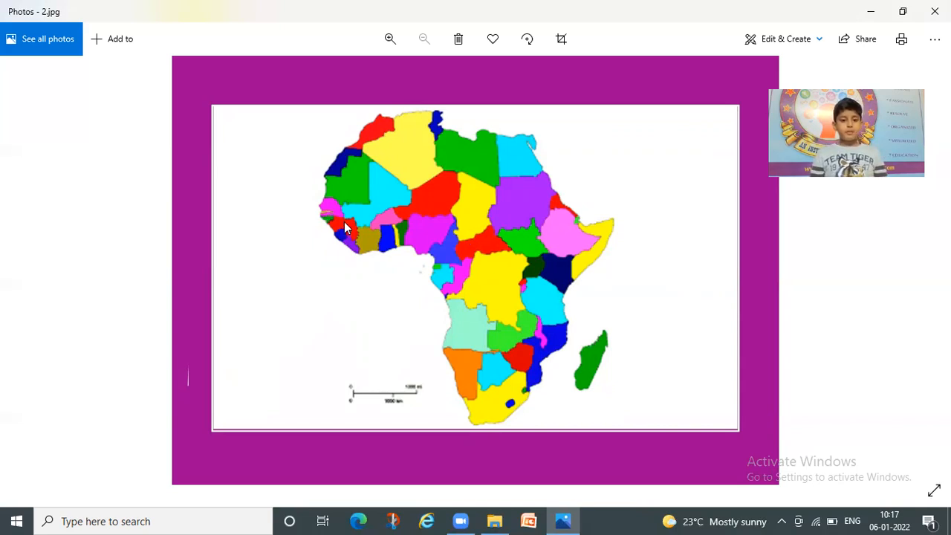
mouse_move(398, 238)
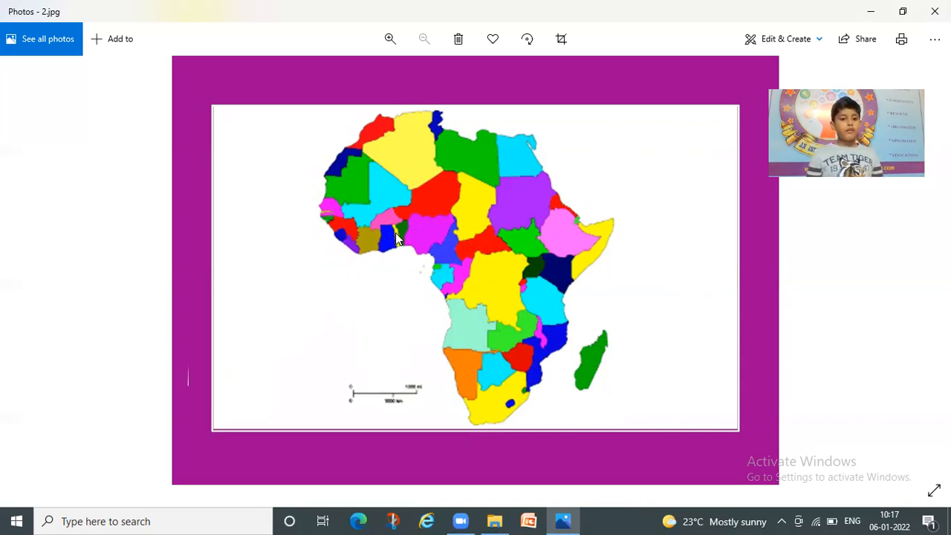
mouse_move(437, 269)
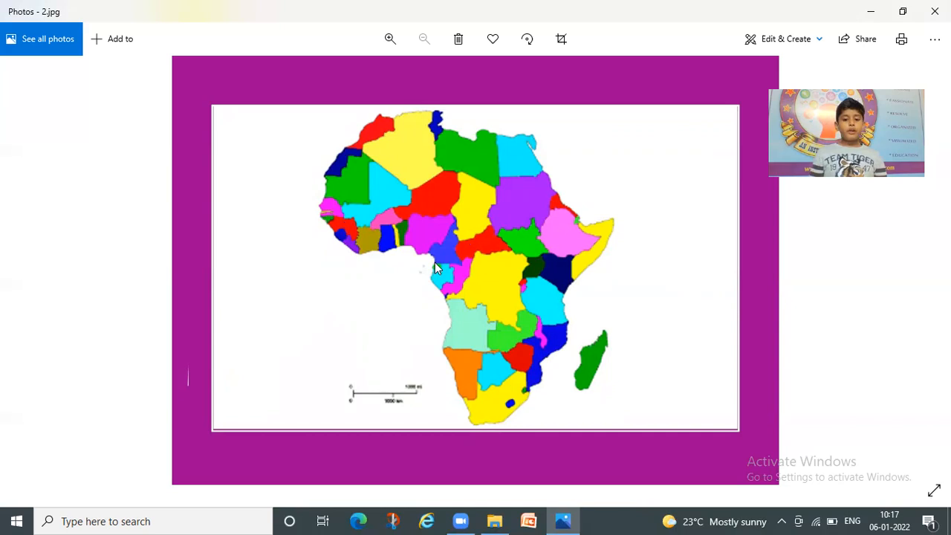
mouse_move(446, 281)
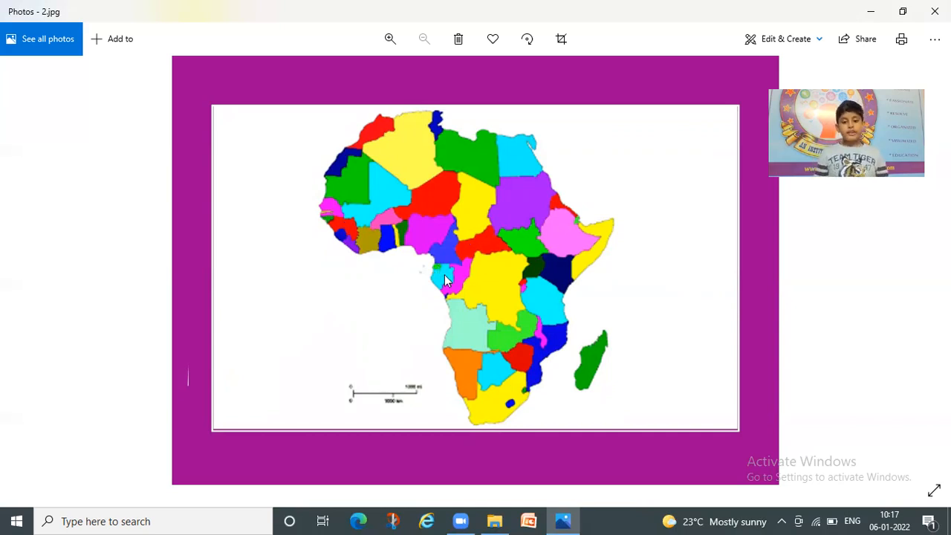
mouse_move(498, 371)
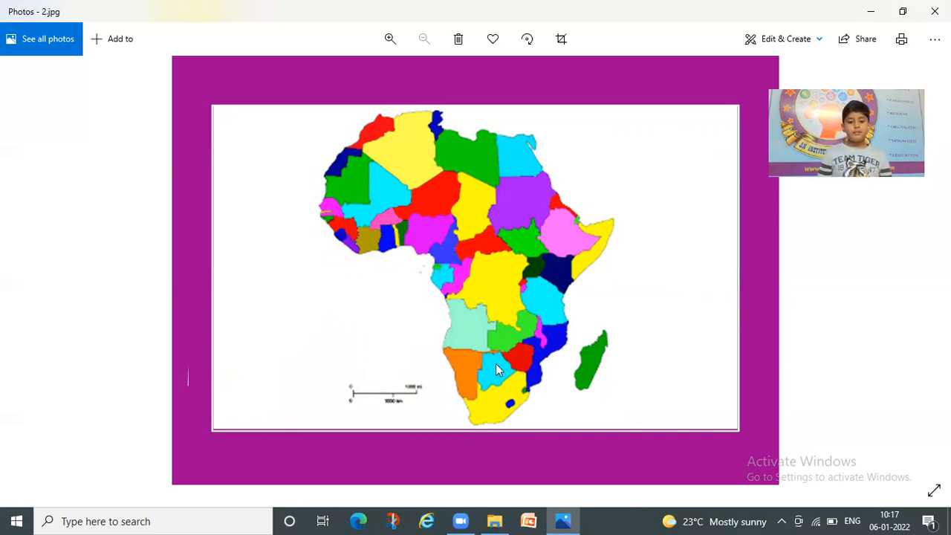
mouse_move(489, 414)
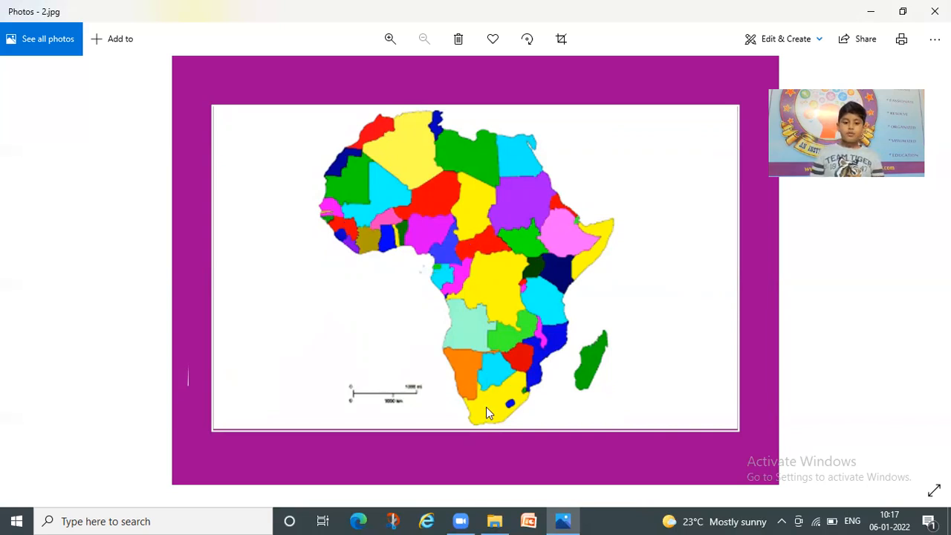
mouse_move(557, 336)
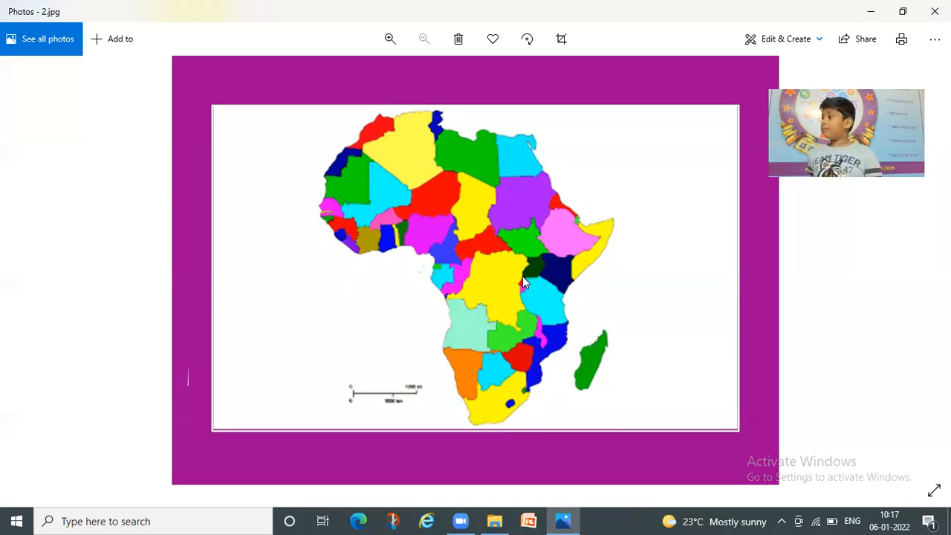
mouse_move(541, 340)
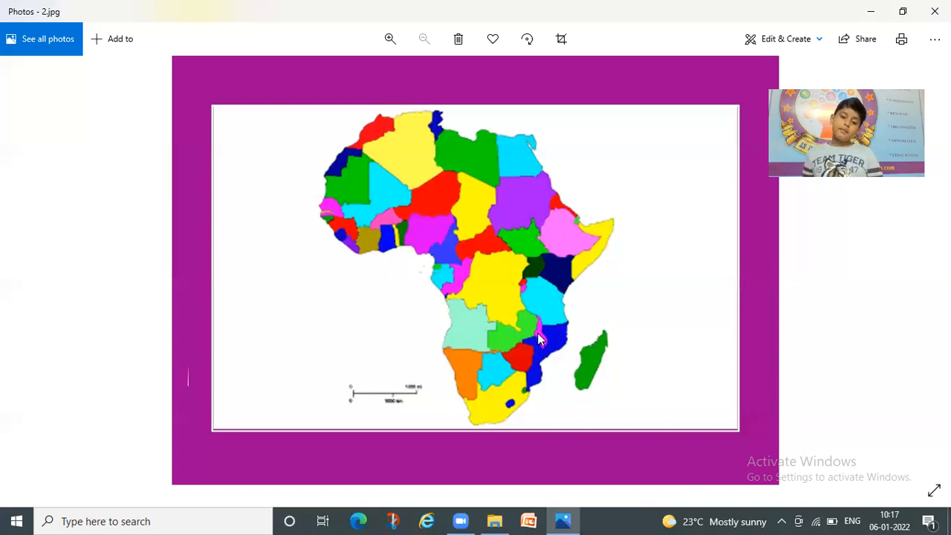
mouse_move(657, 271)
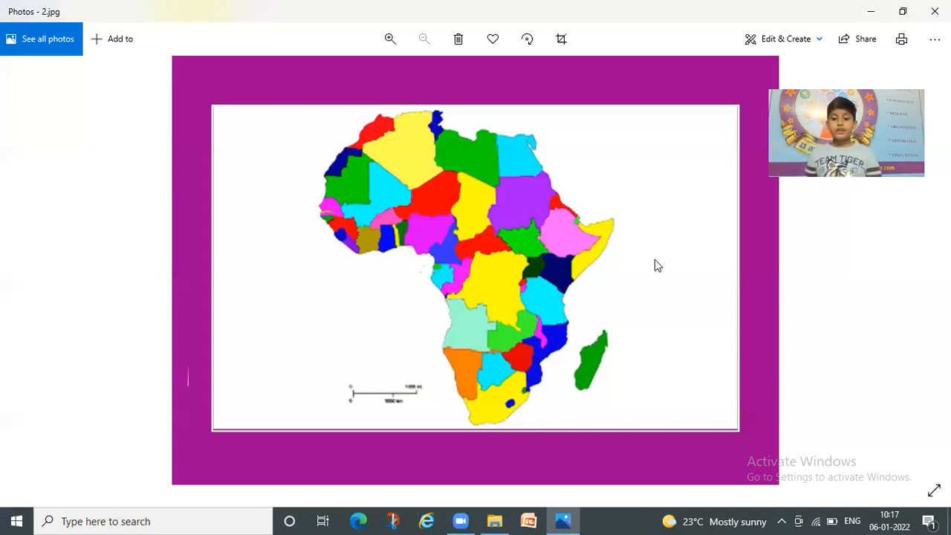
mouse_move(396, 272)
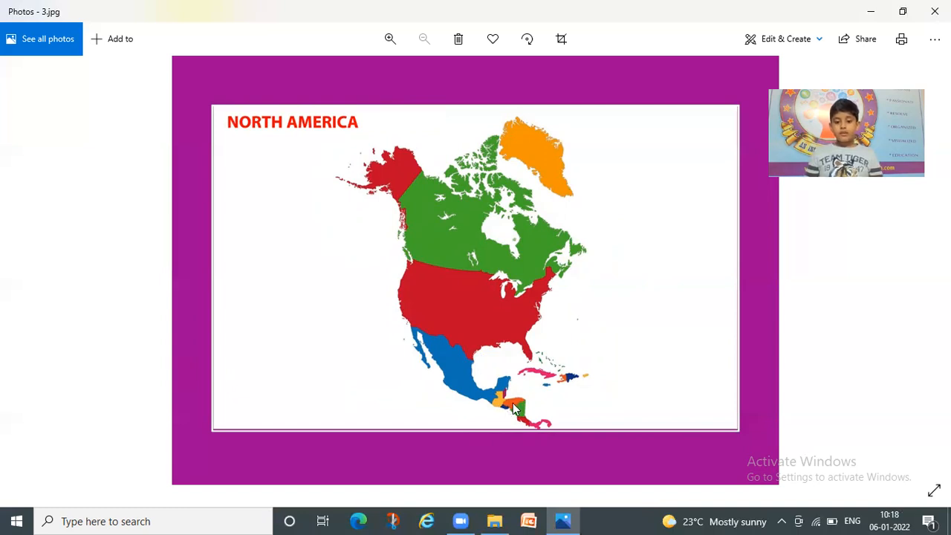
mouse_move(548, 426)
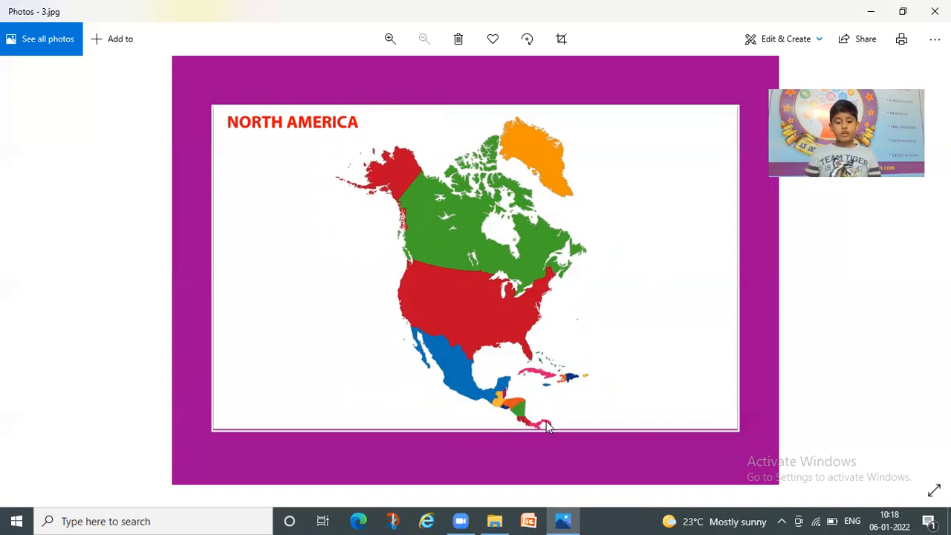
mouse_move(543, 383)
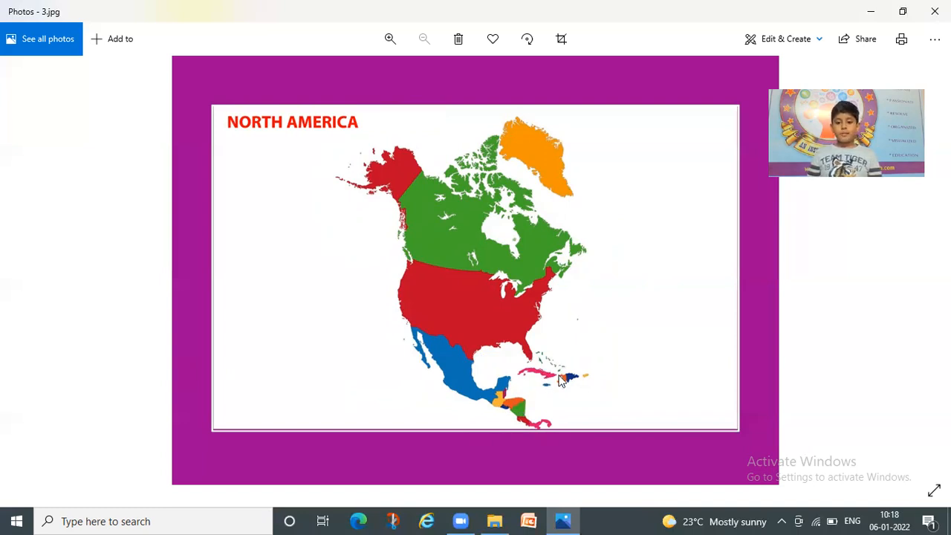
mouse_move(589, 380)
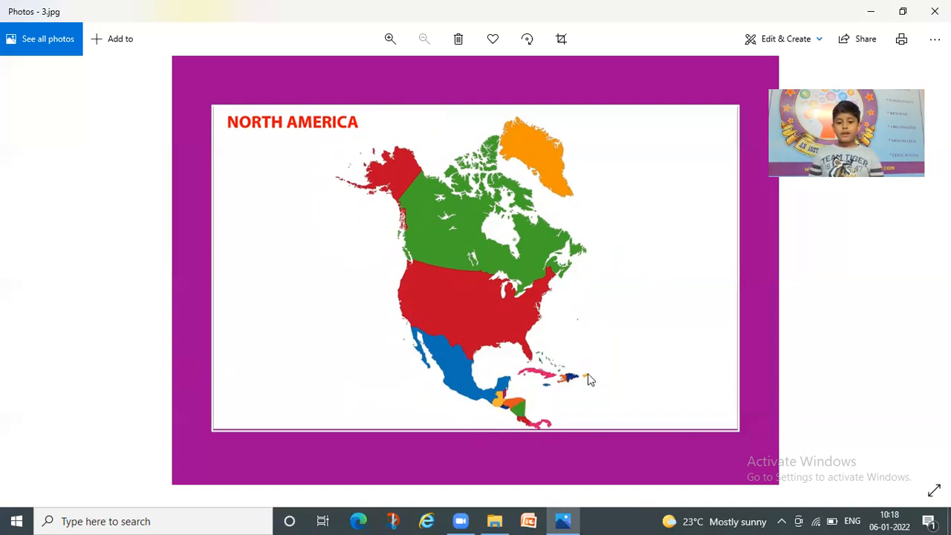
mouse_move(593, 394)
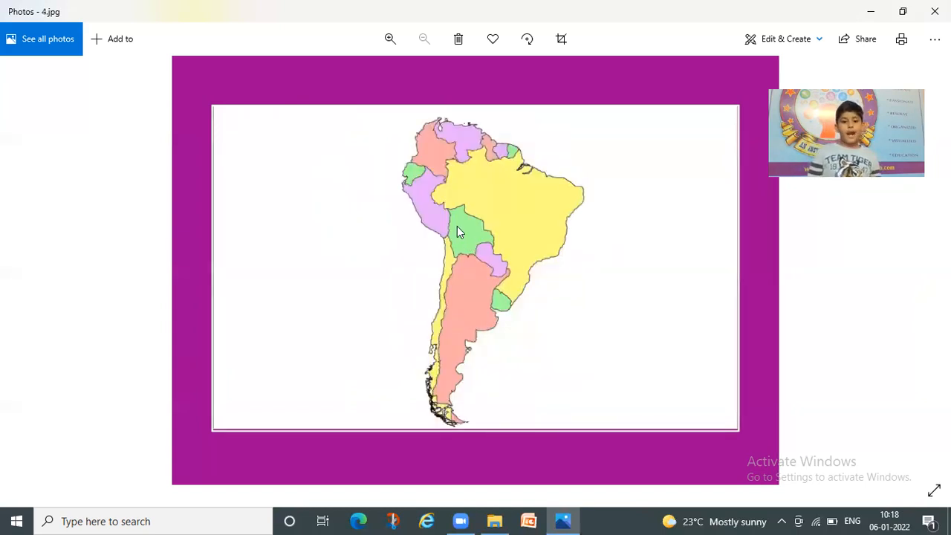
mouse_move(430, 160)
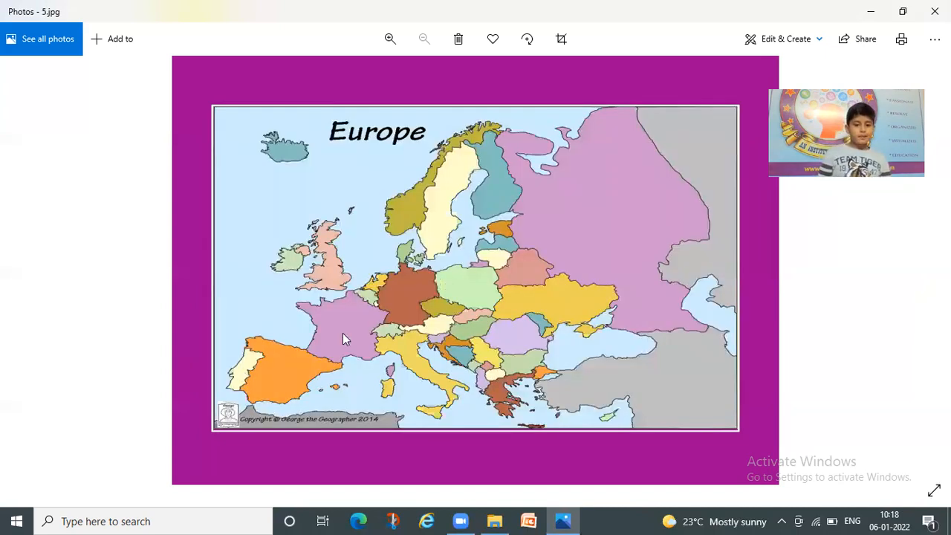
mouse_move(441, 392)
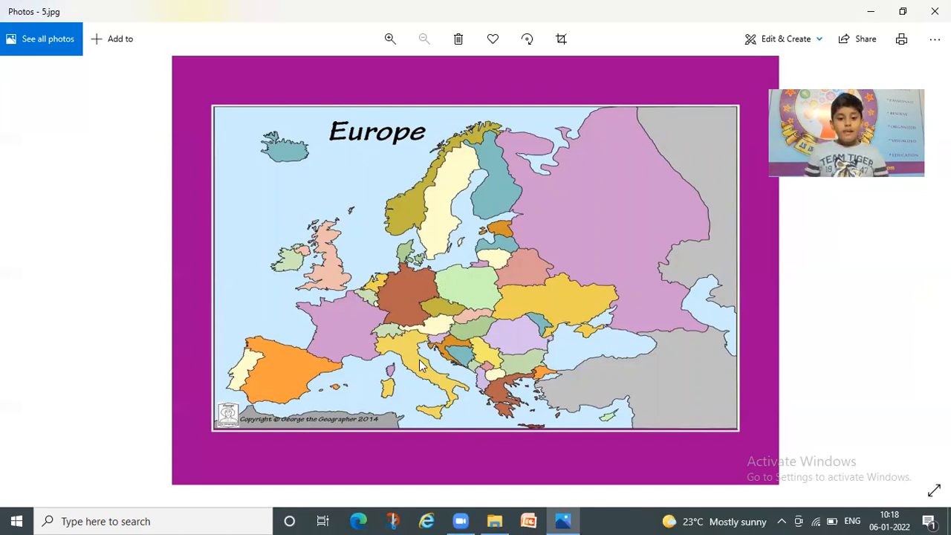
mouse_move(408, 355)
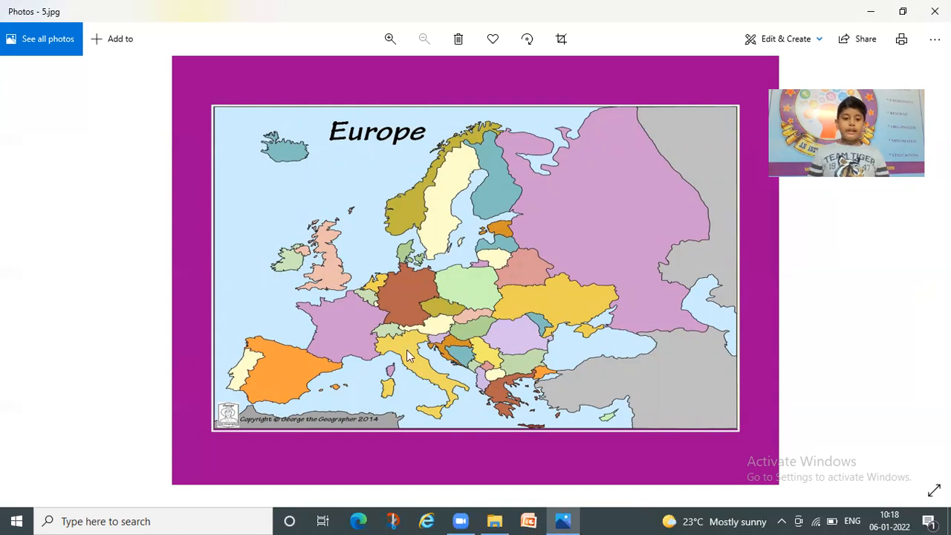
Step: Zoom in on the Europe map 5.jpg to about 136%
left_click(391, 39)
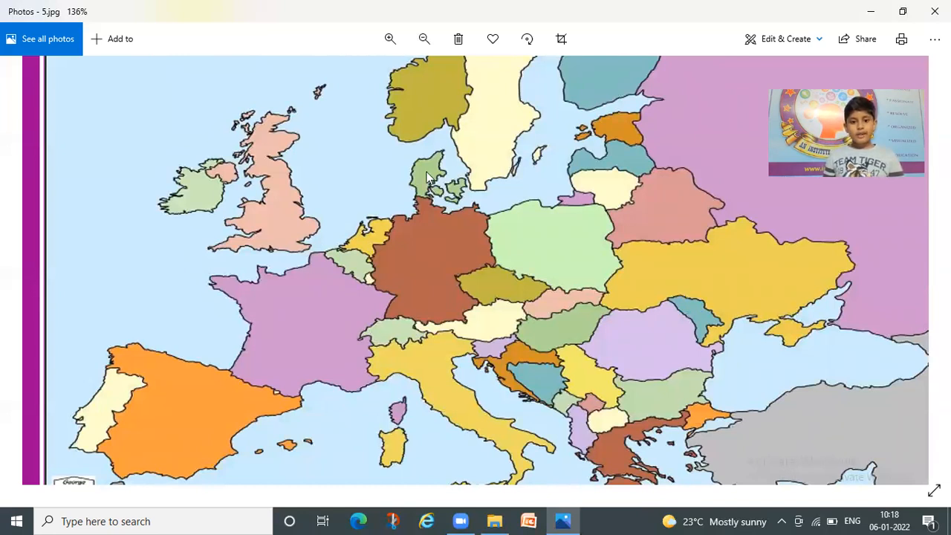
mouse_move(372, 249)
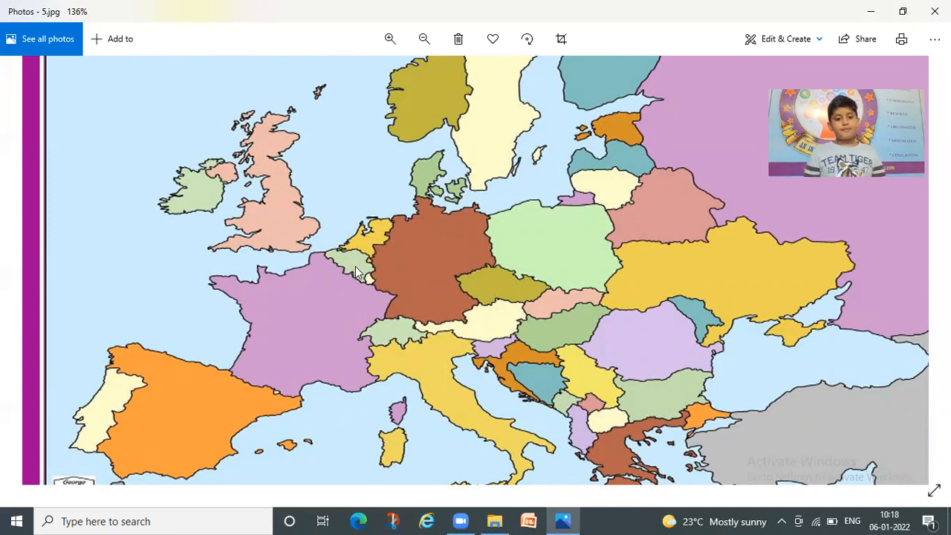
mouse_move(289, 194)
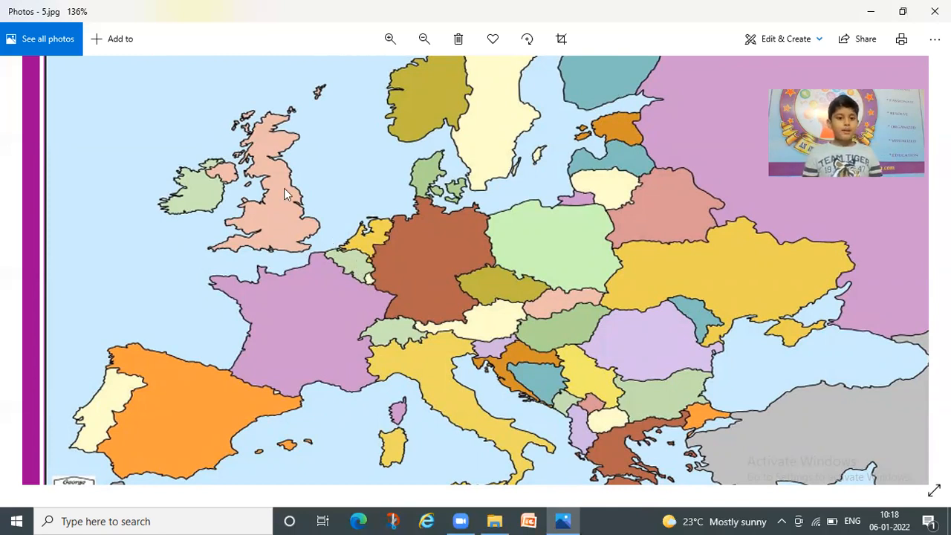
mouse_move(407, 100)
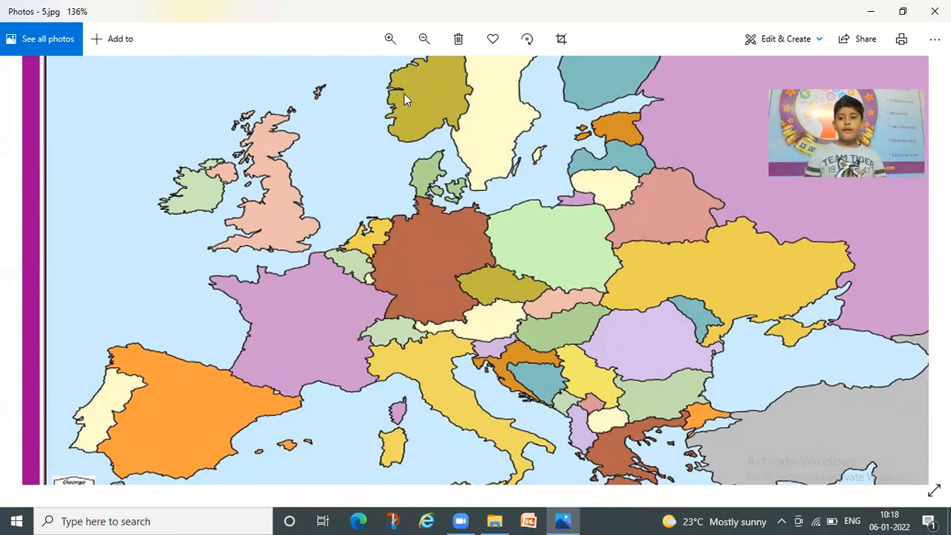
mouse_move(500, 284)
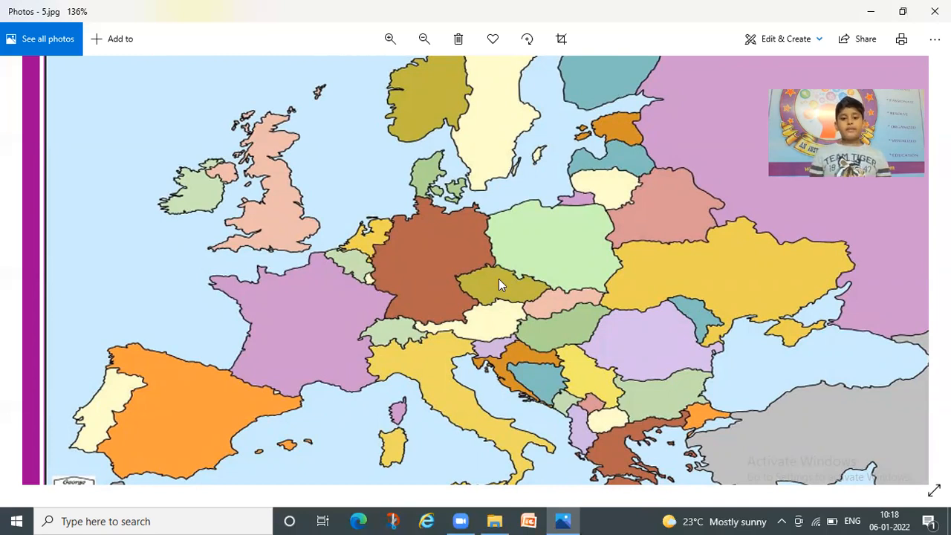
mouse_move(529, 311)
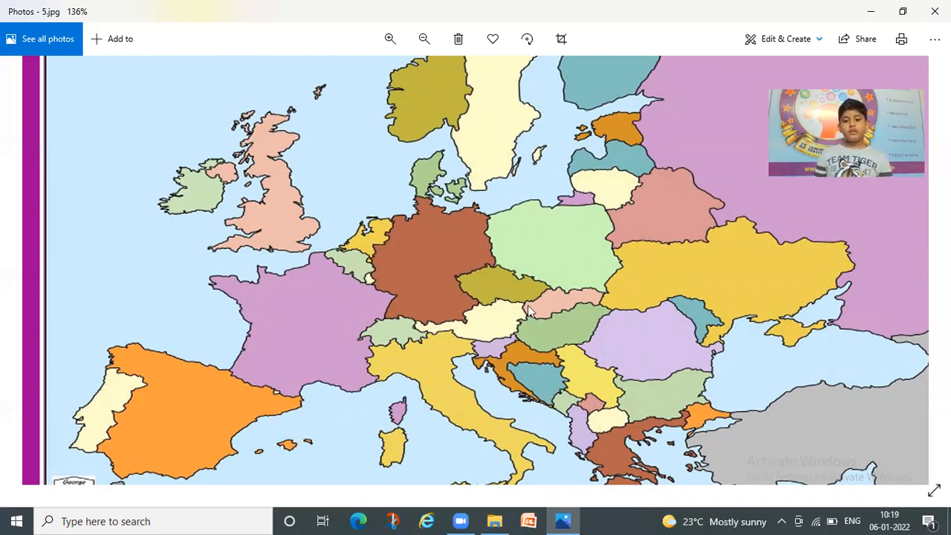
mouse_move(531, 377)
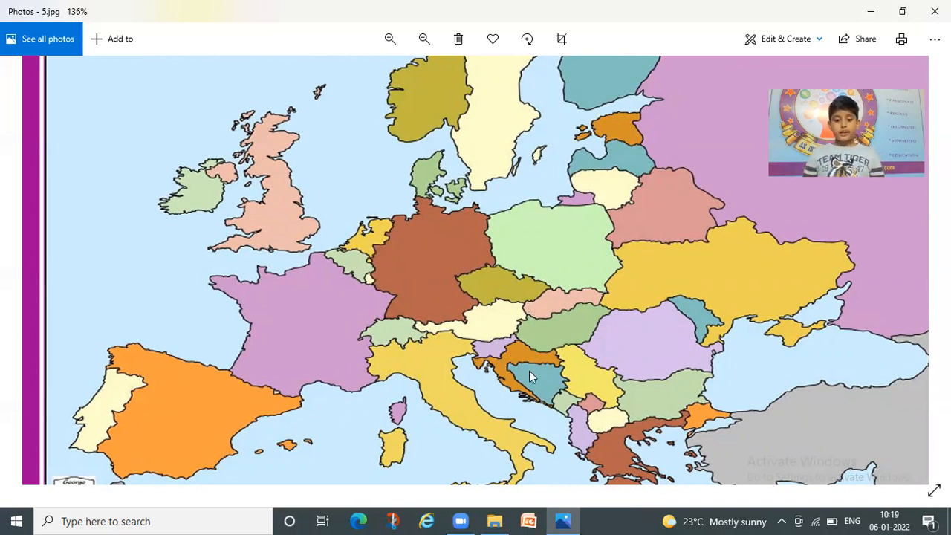
mouse_move(598, 423)
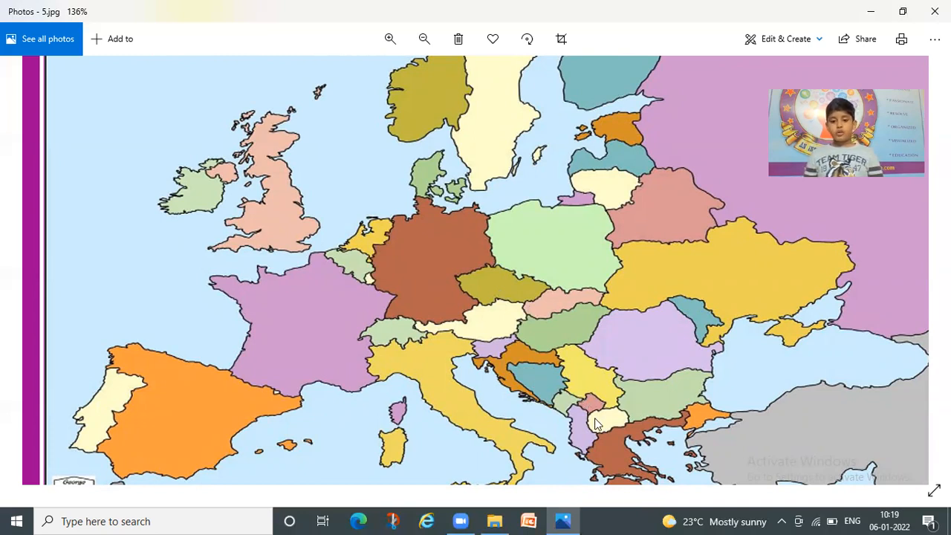
mouse_move(576, 423)
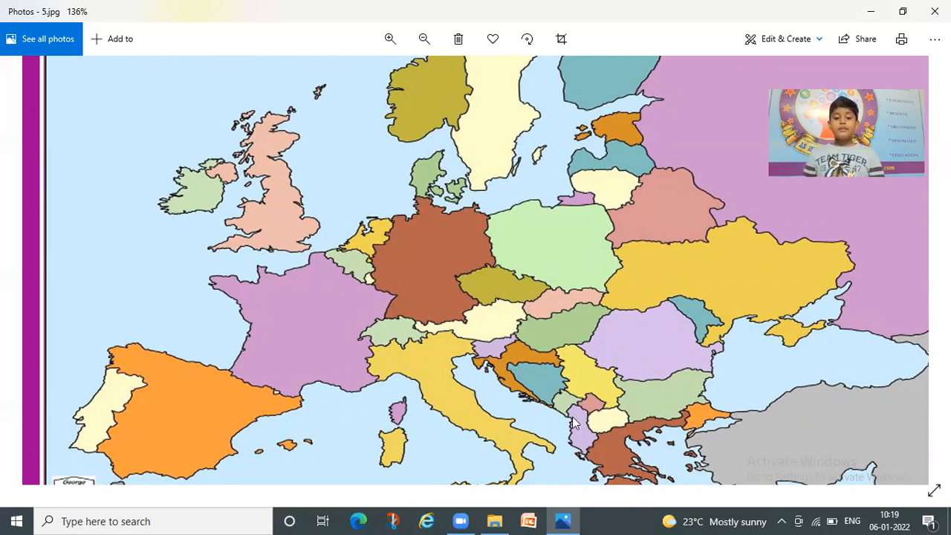
mouse_move(584, 427)
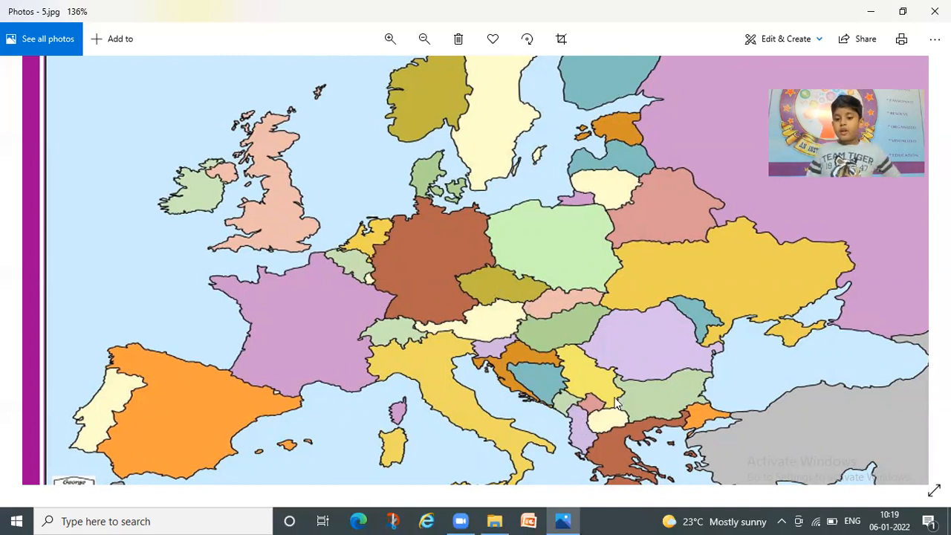
mouse_move(709, 311)
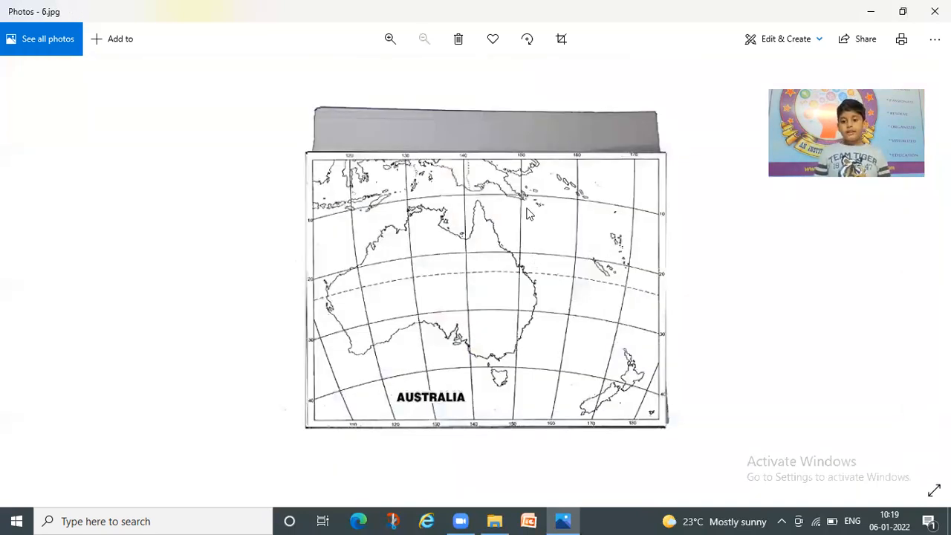
mouse_move(620, 334)
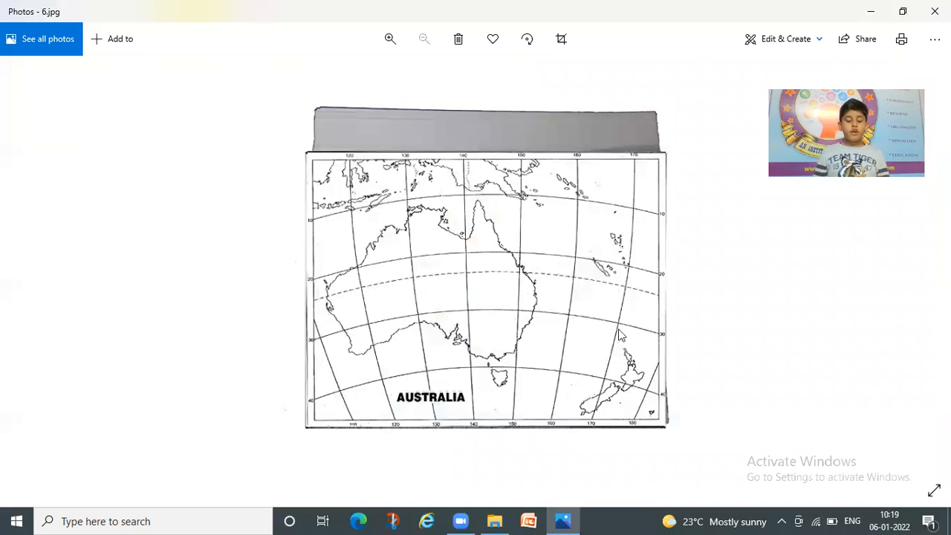